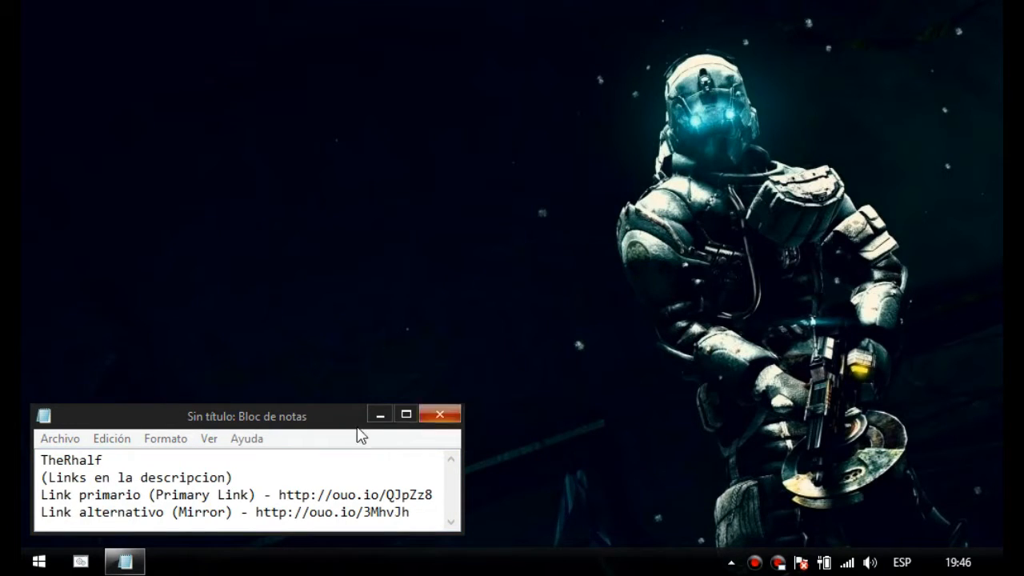
click(232, 477)
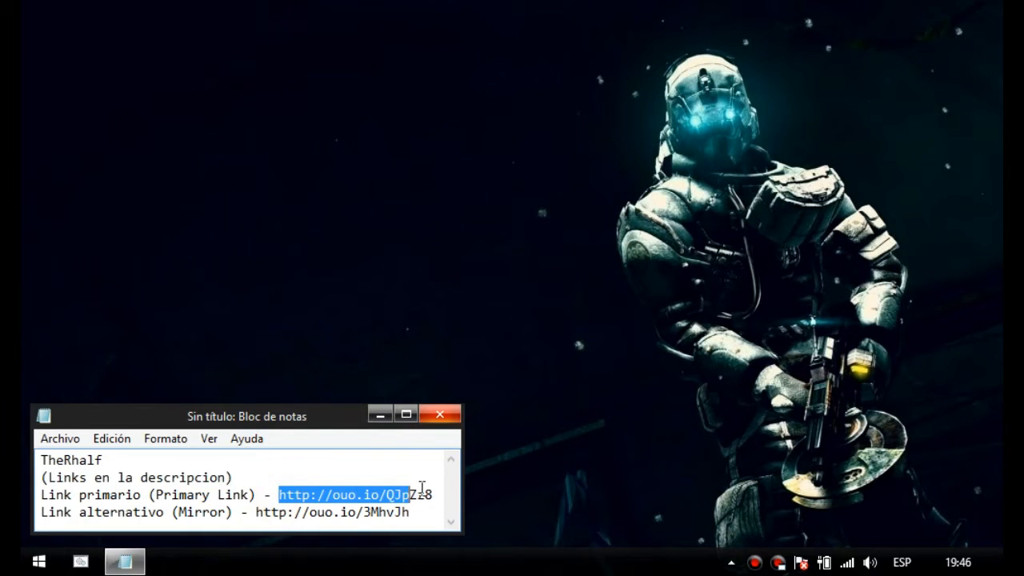
click(484, 298)
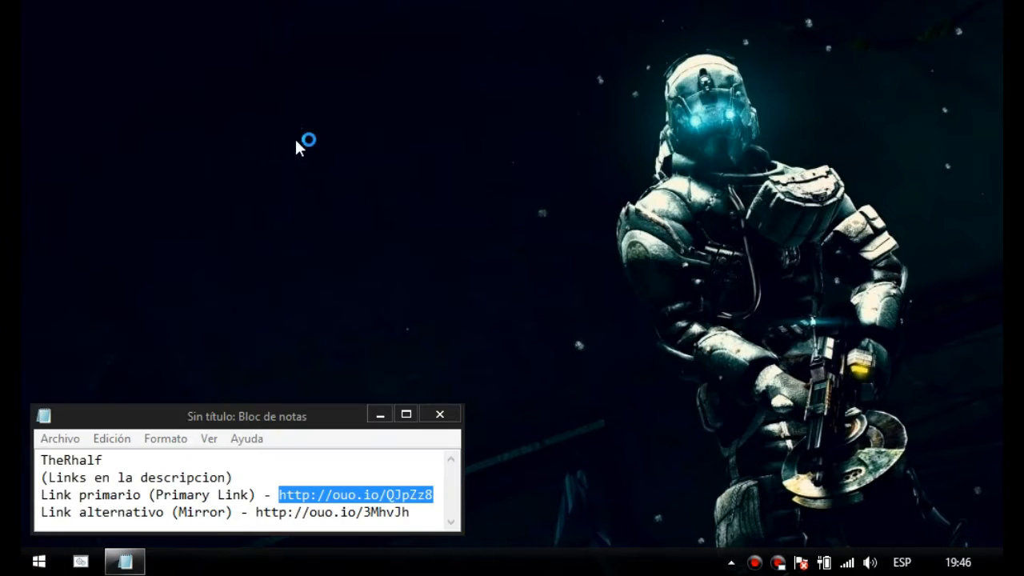
Step: Enter ouo.io/QJpZz8 in Chrome and pass its reCAPTCHA and countdown
click(168, 561)
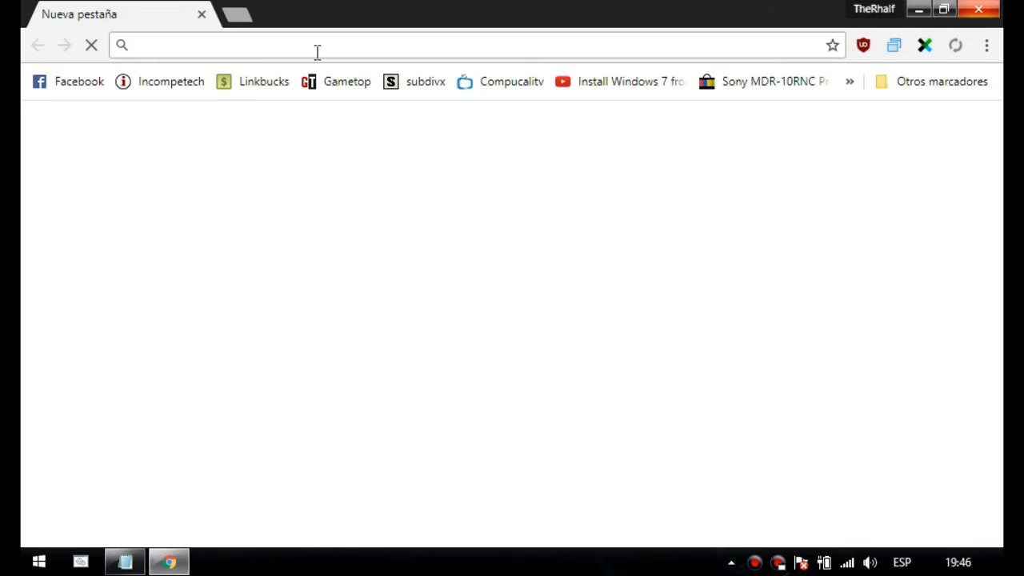
text(ouo.io/QJpZz8)
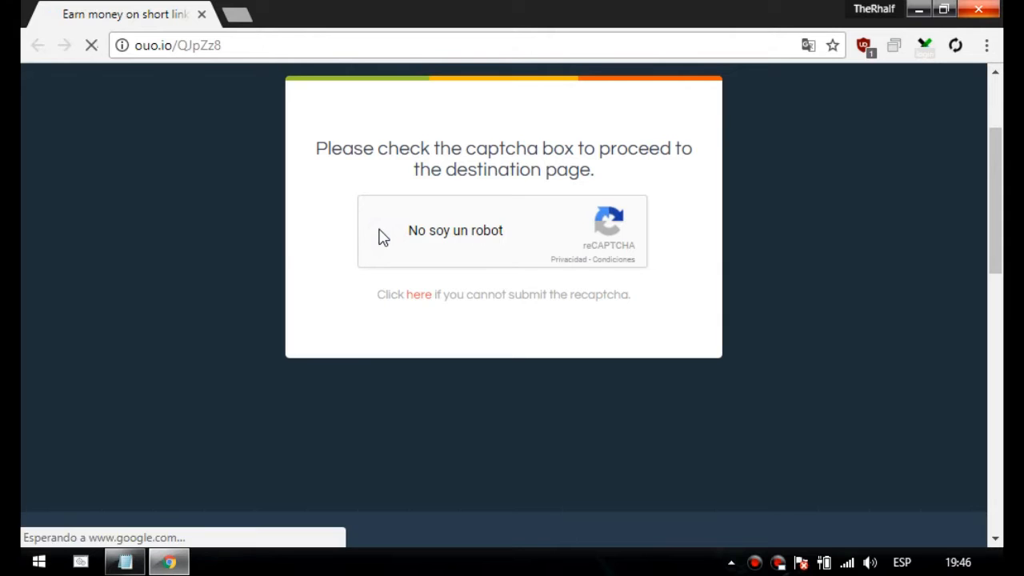
click(388, 230)
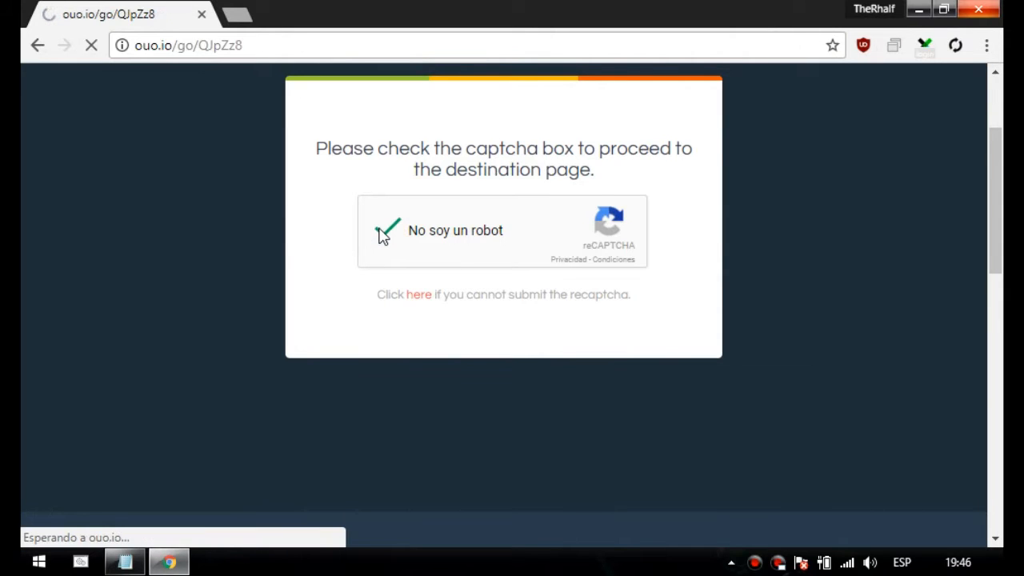
click(387, 230)
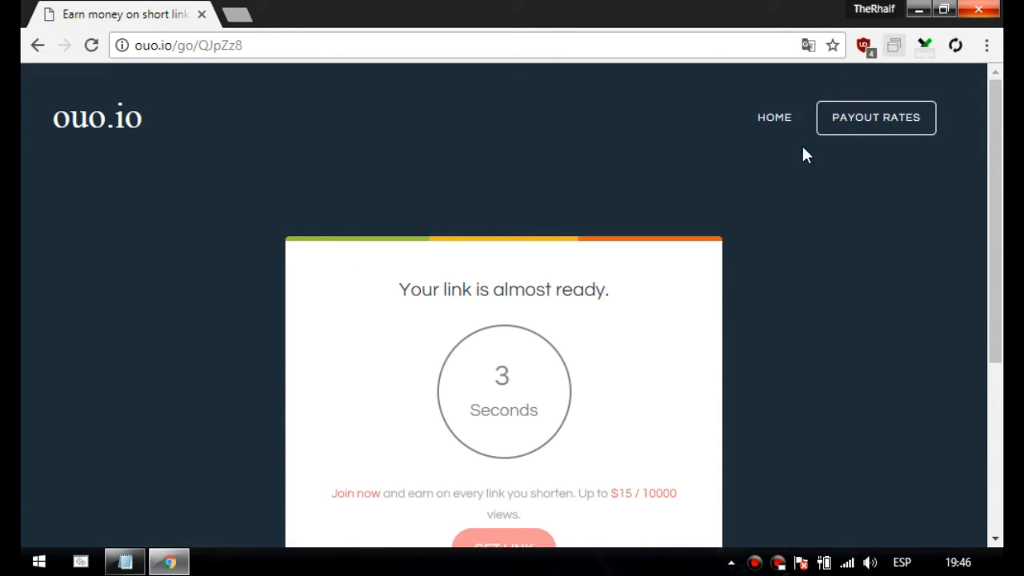
scroll(down, 3)
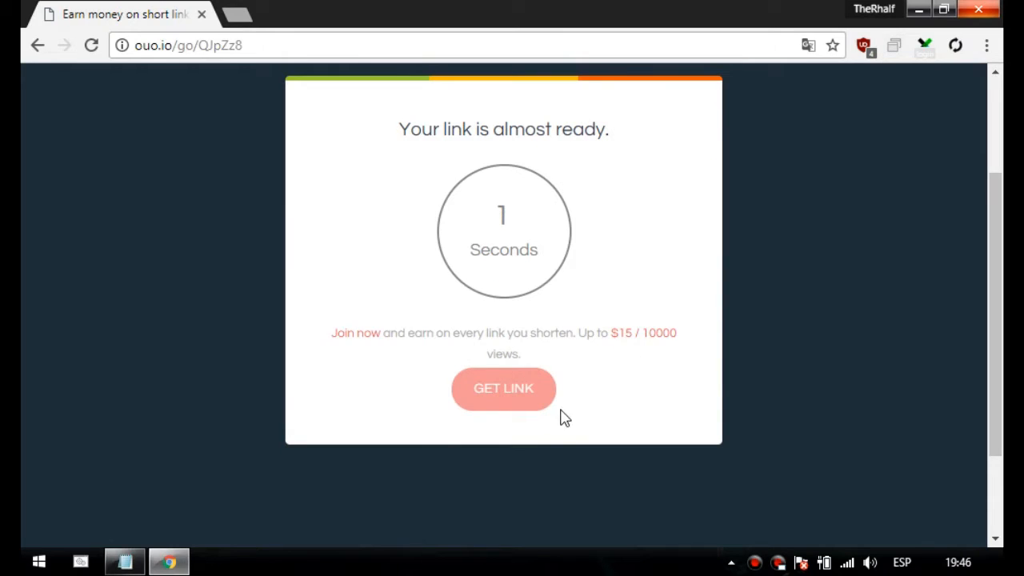
click(504, 388)
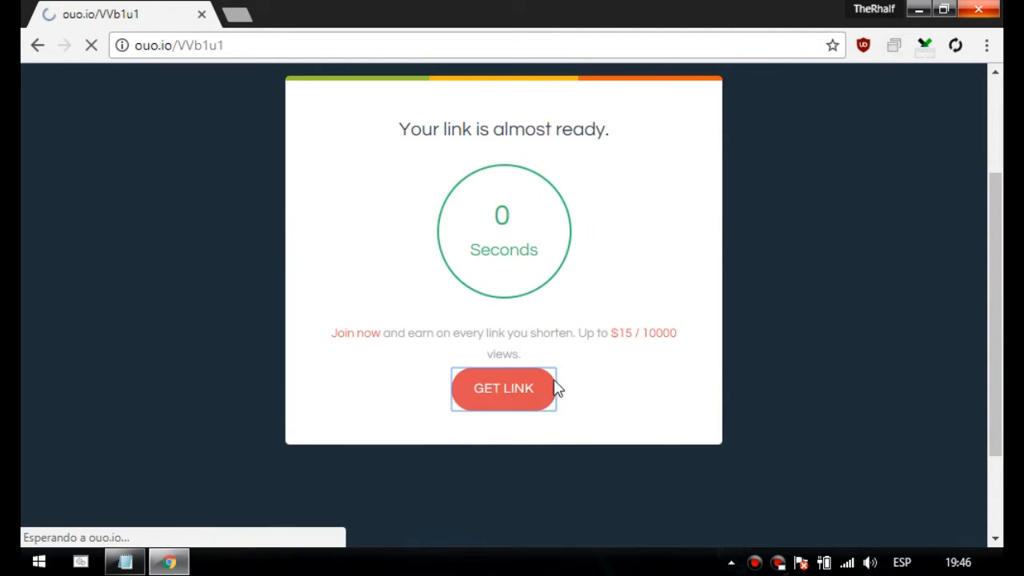
click(504, 388)
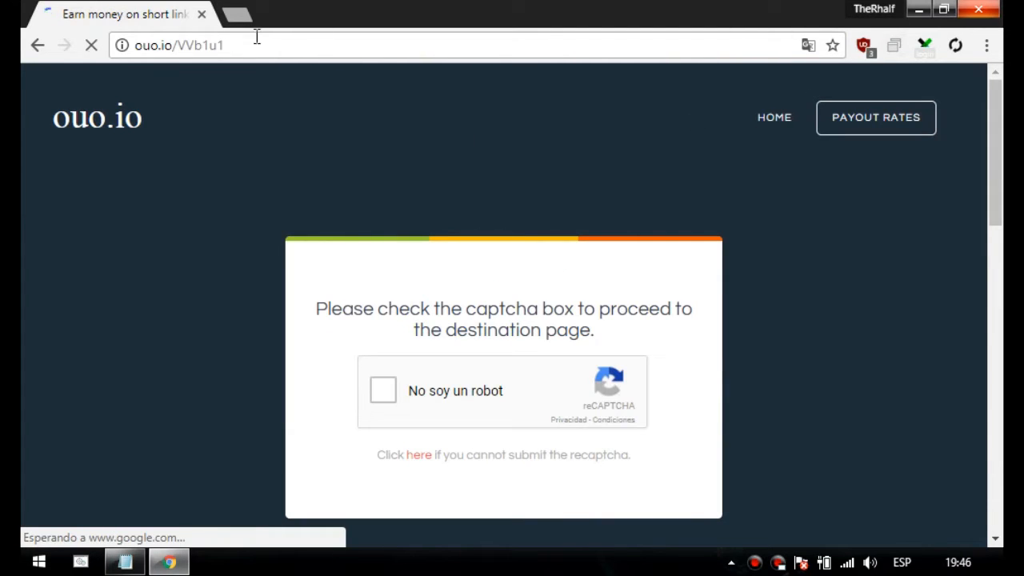
Step: Pass the second ouo.io link's reCAPTCHA and get its destination
click(382, 390)
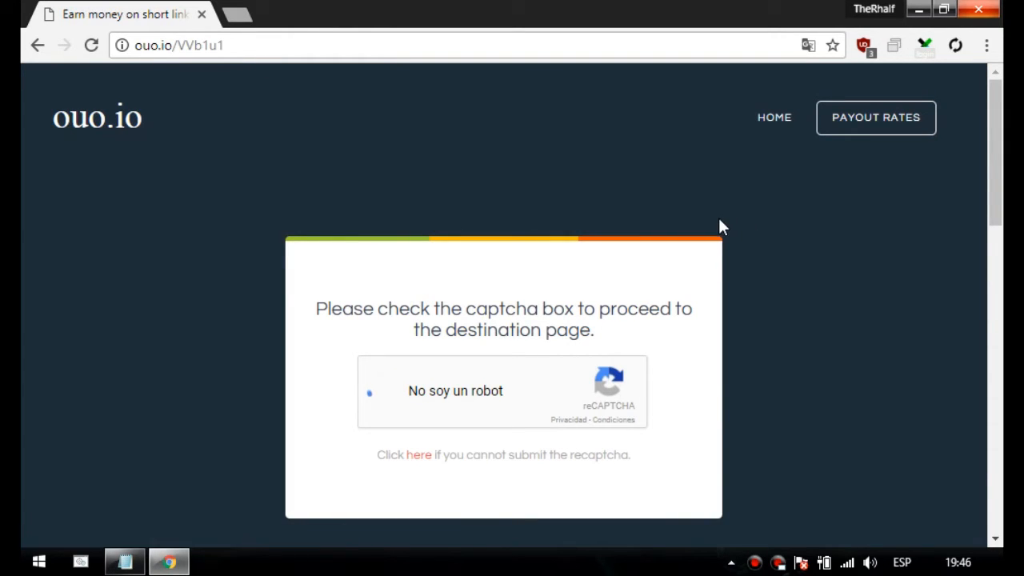
click(369, 393)
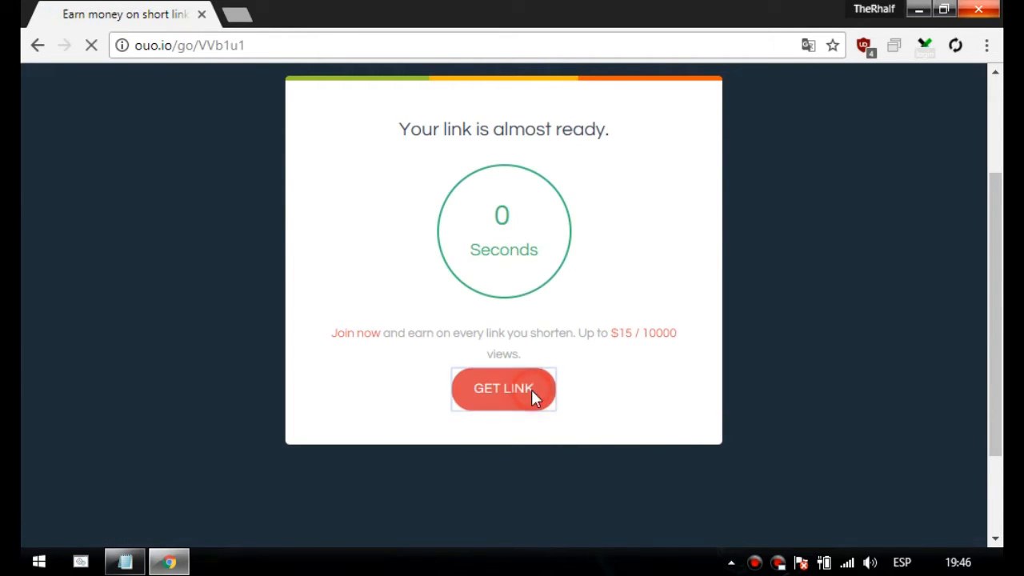
click(503, 388)
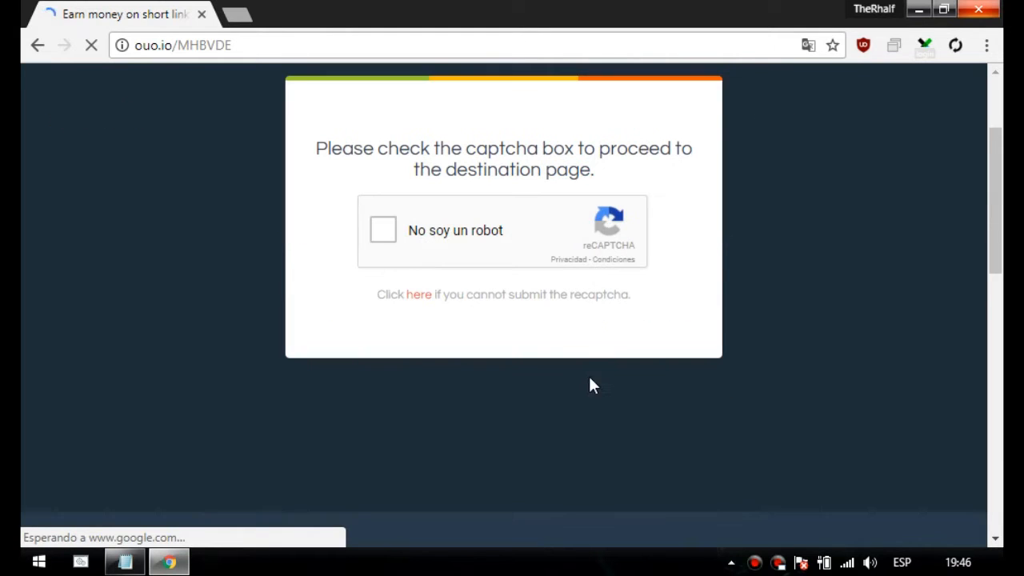
Step: Pass the third ouo.io link's reCAPTCHA to reach the WinCDEmu download page
click(382, 230)
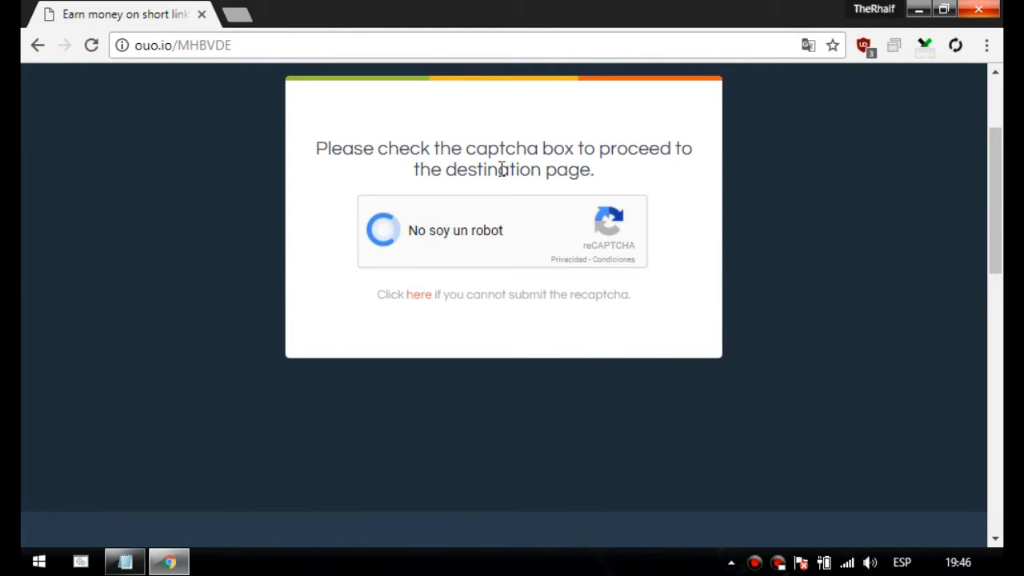
click(384, 230)
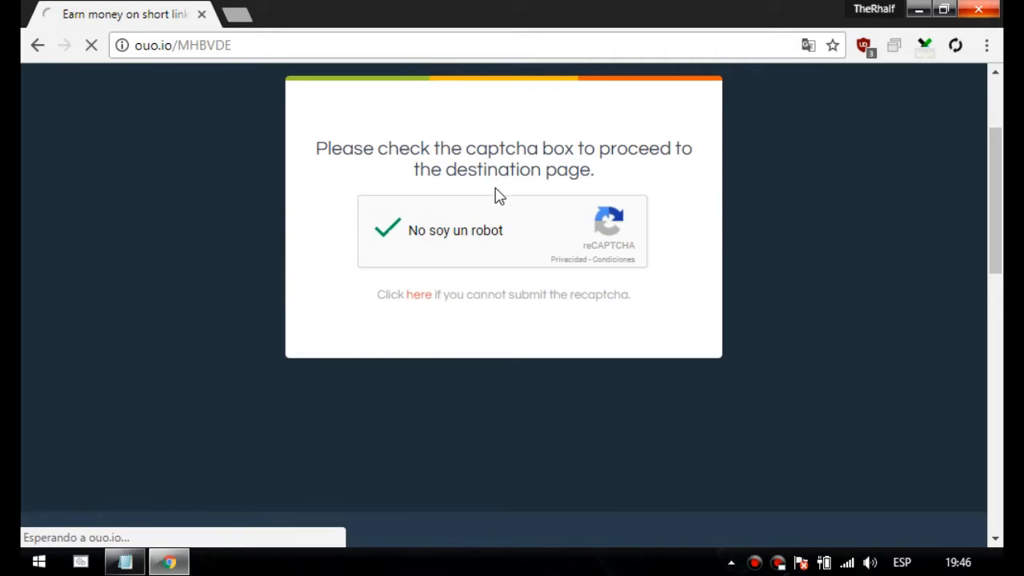
click(387, 231)
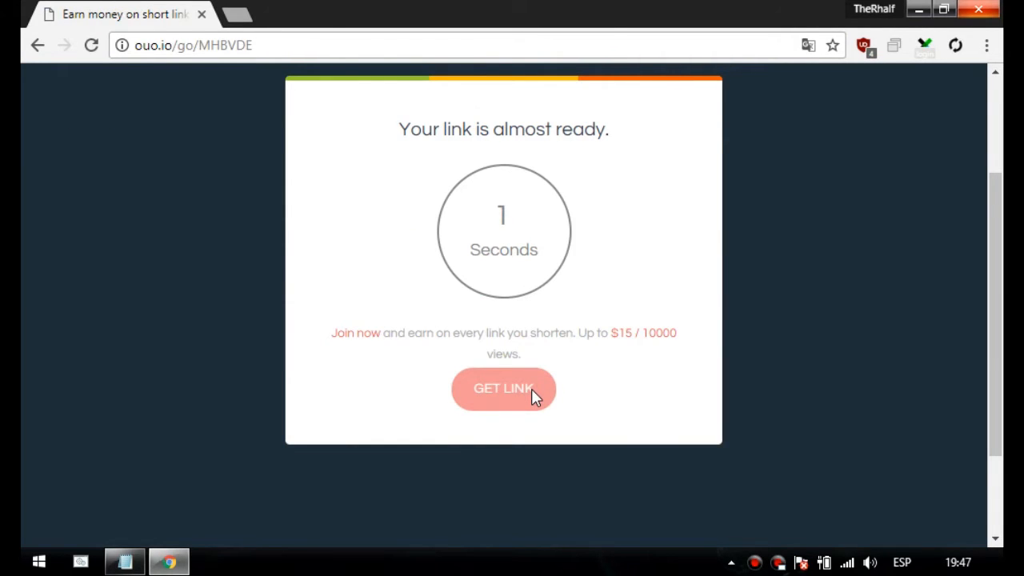
click(503, 388)
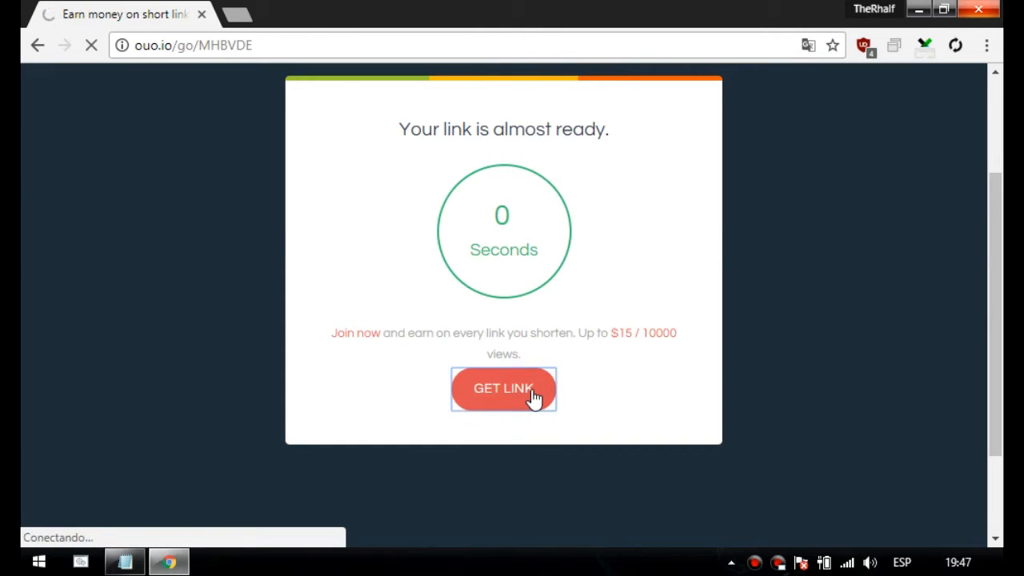
click(504, 389)
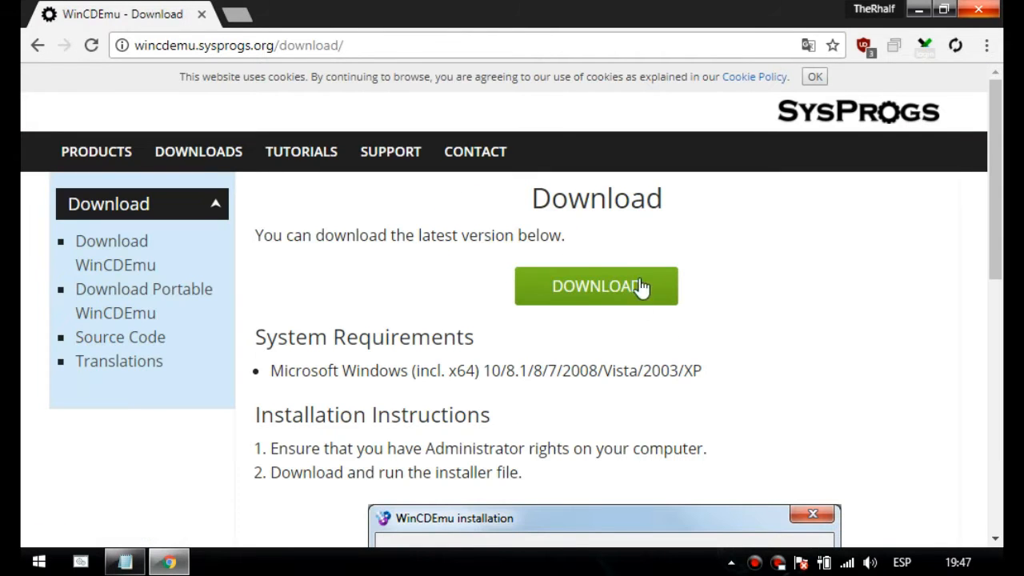
Step: Download WinCDEmu-4.1.exe and launch the installer from Descargas
click(596, 286)
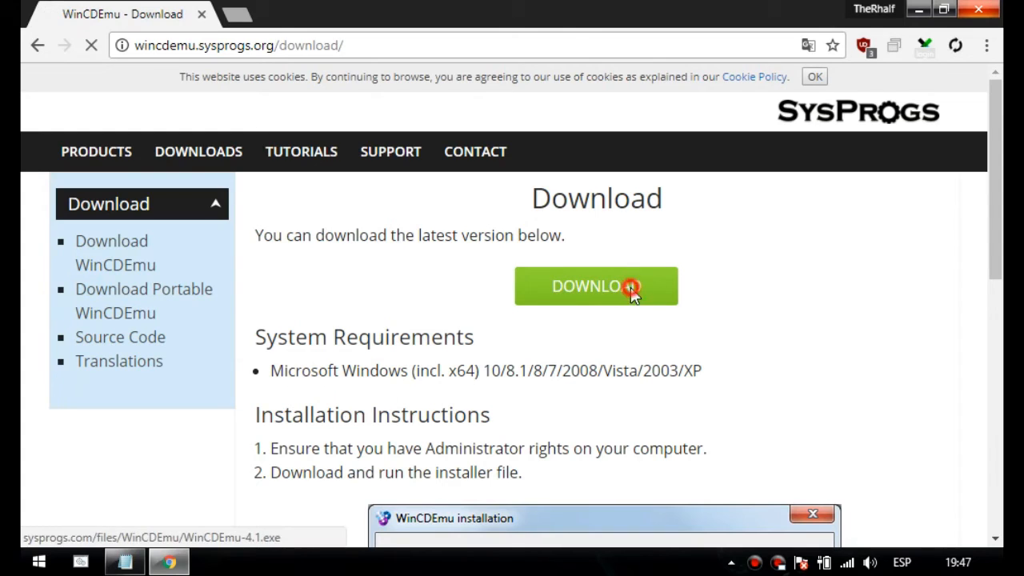
click(596, 286)
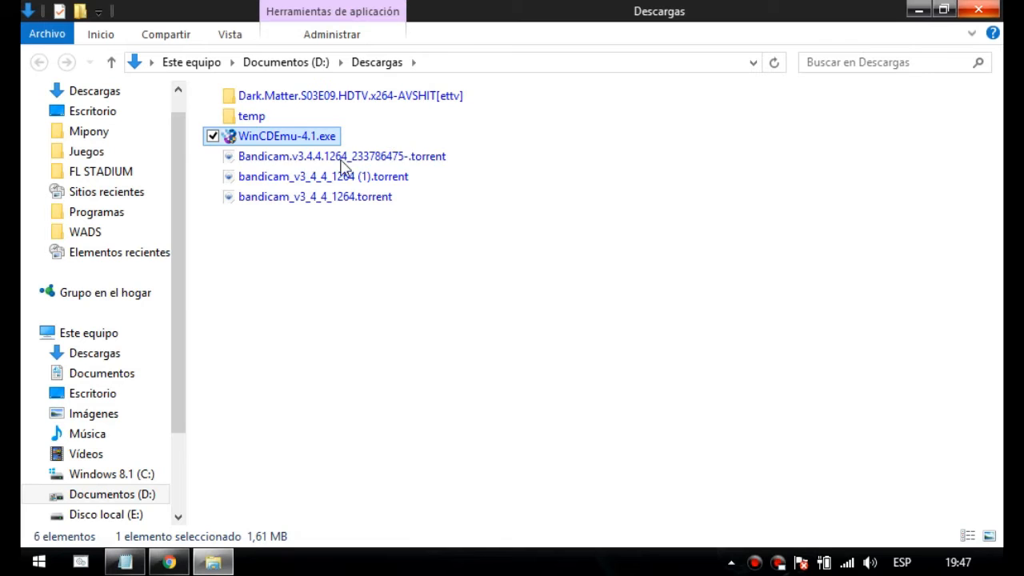
right_click(288, 136)
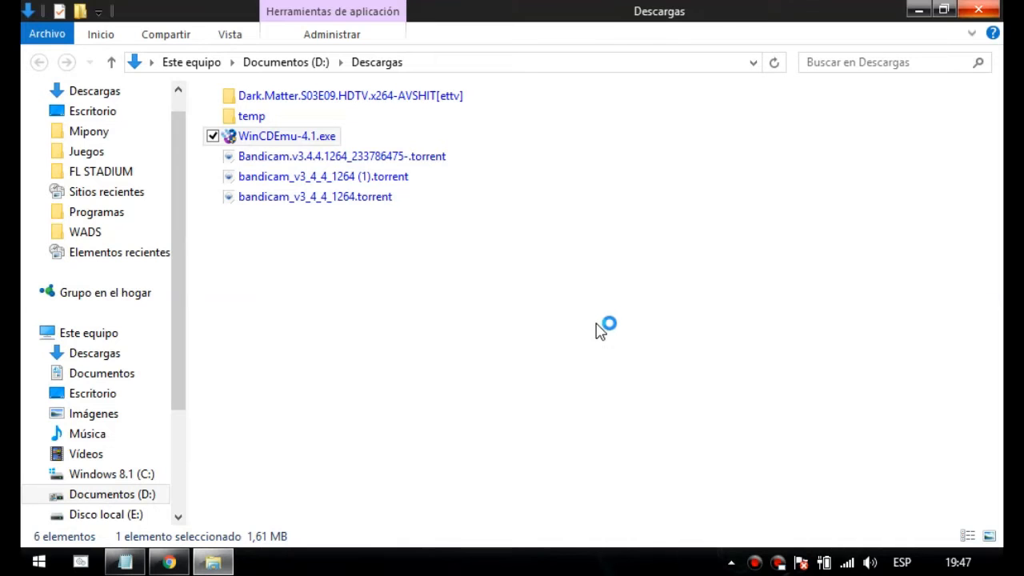
double_click(289, 136)
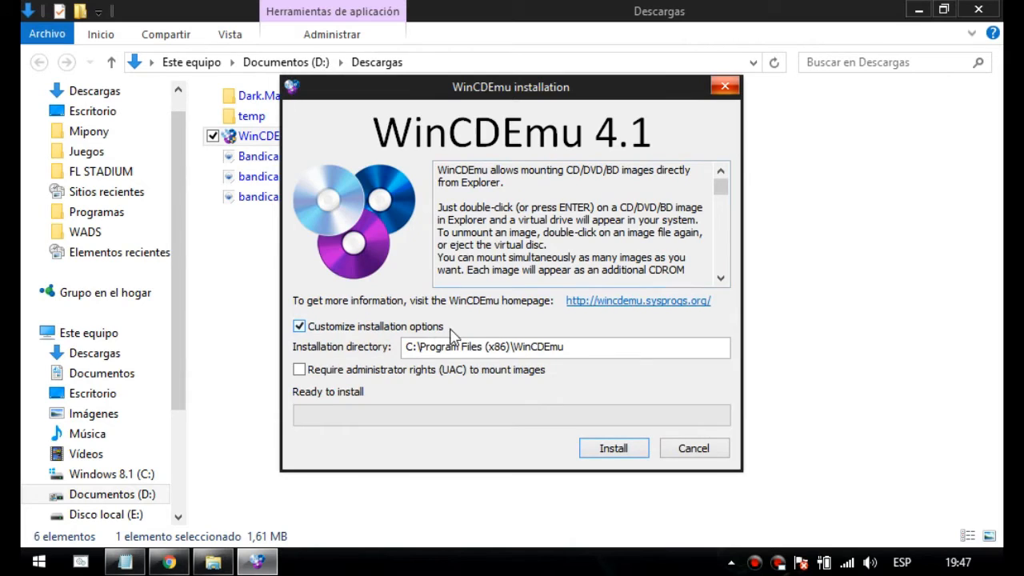
Step: Set the installation directory to D:\Programas\WinCDEmu and run the install
click(513, 346)
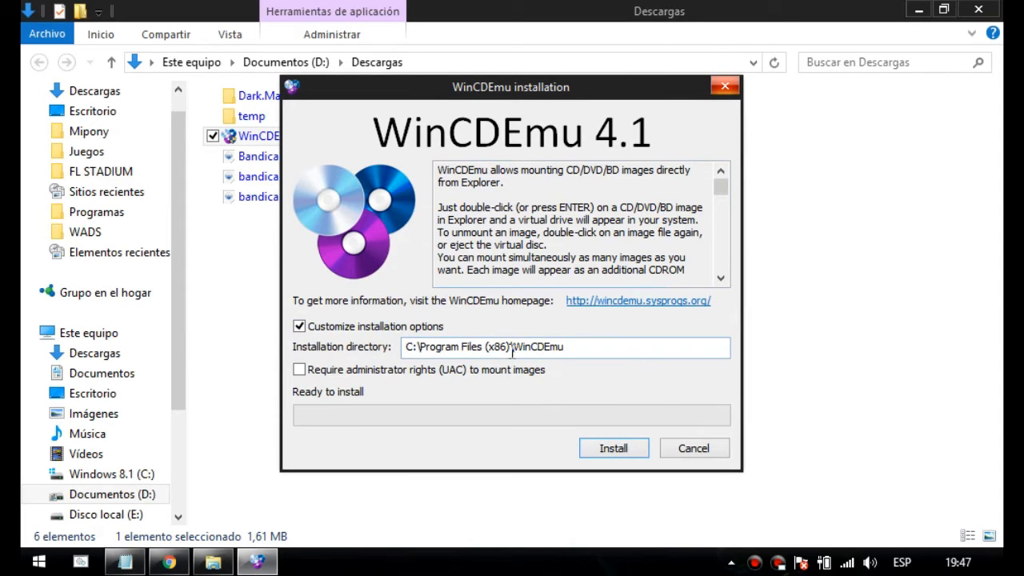
text(D:\WinCDEmu)
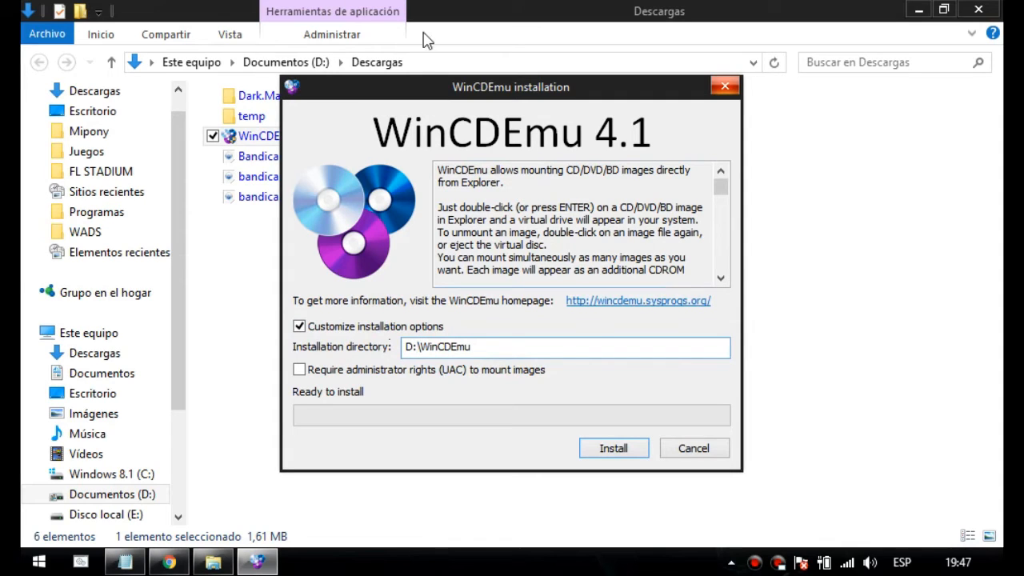
mouse_move(384, 366)
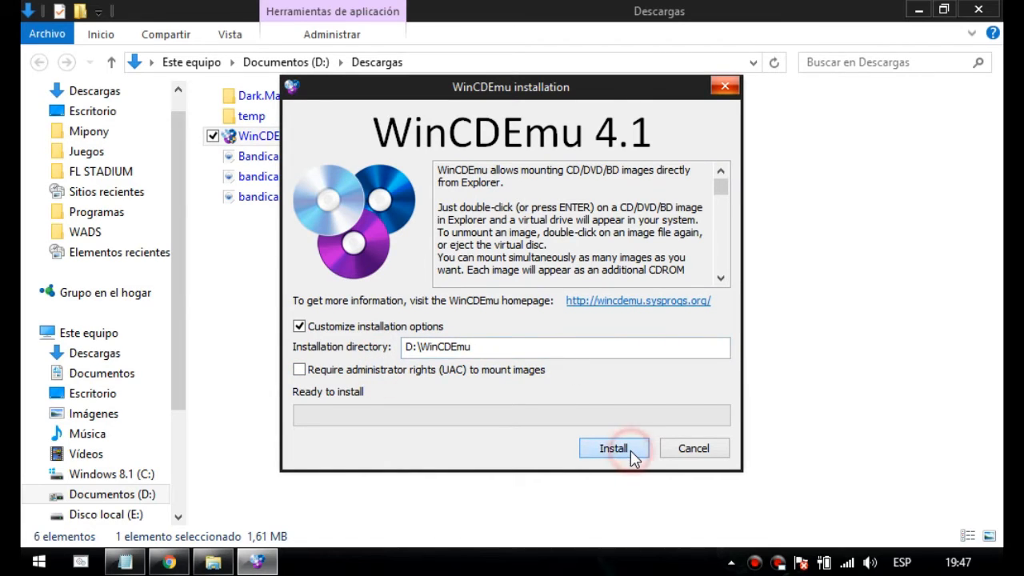
click(424, 347)
text(\Programas)
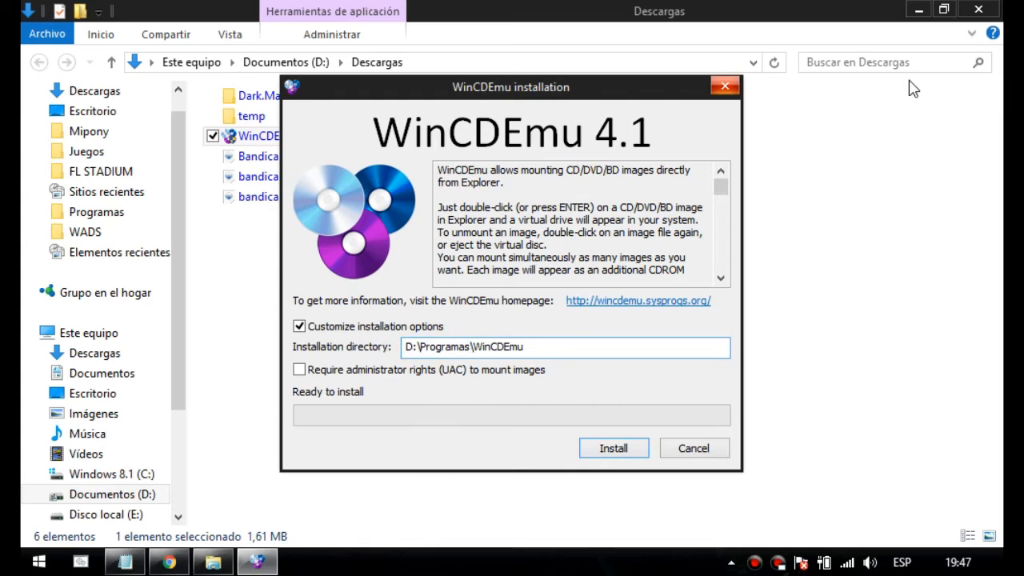
click(613, 448)
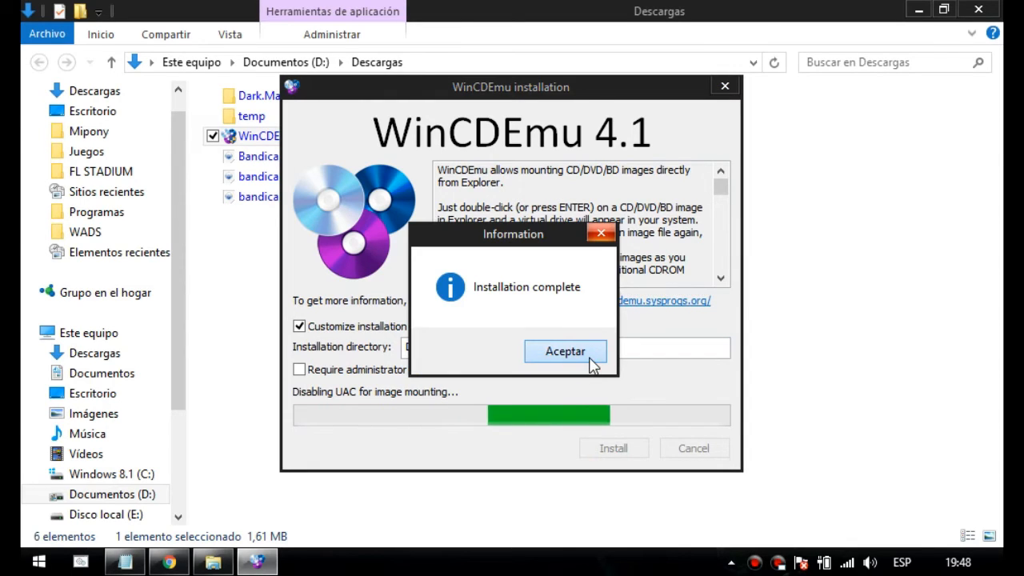
Step: Dismiss the completion notice and browse to Documentos > Juegos > Salt and Sanctuary
click(565, 352)
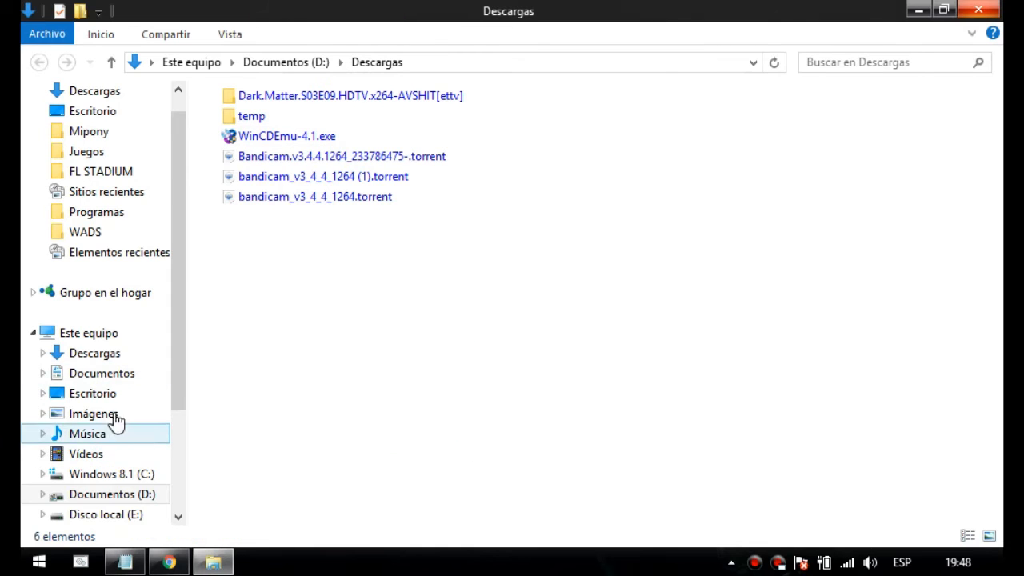
click(101, 373)
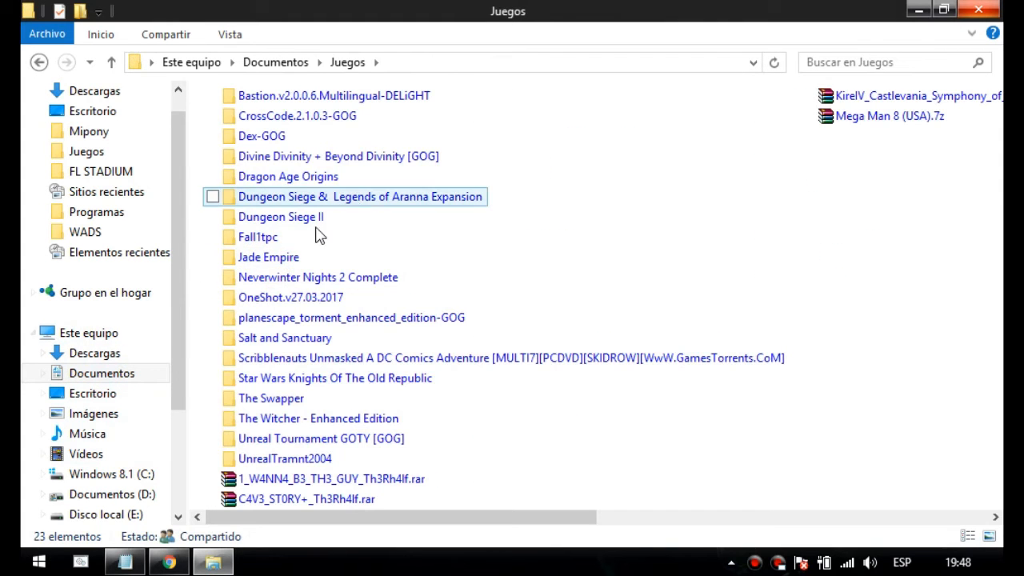
double_click(334, 95)
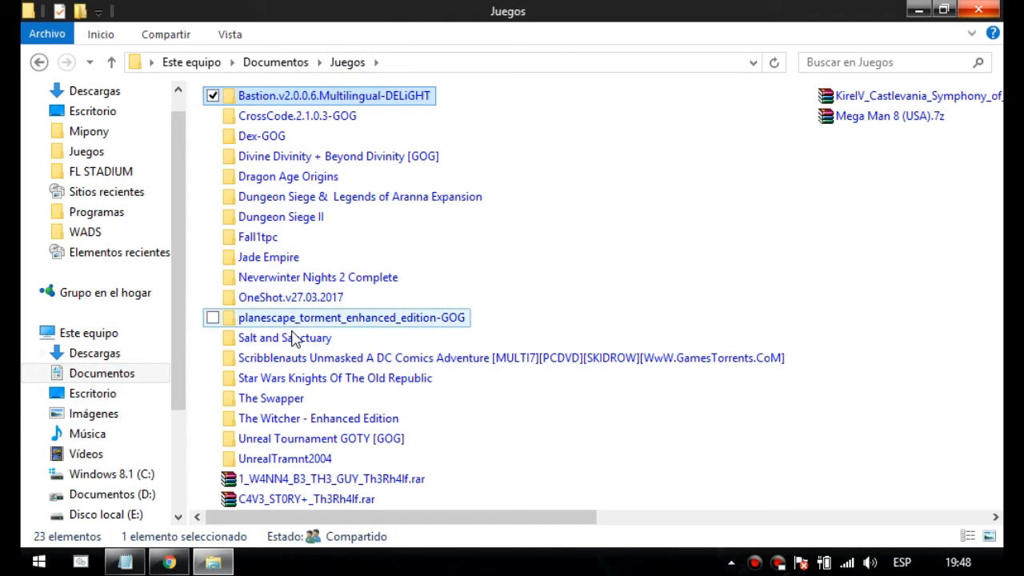
double_click(285, 337)
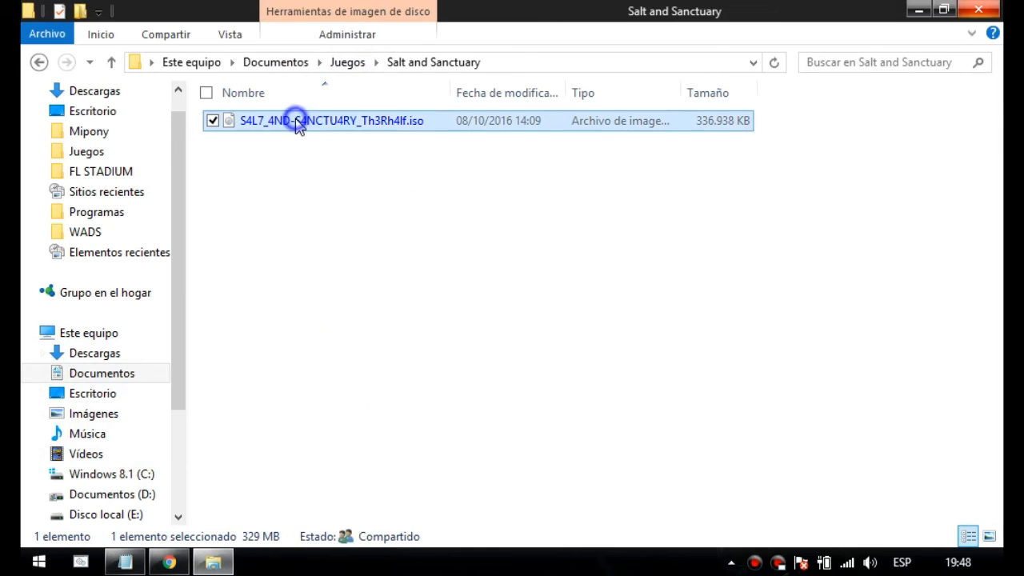
Step: Mount the Salt and Sanctuary ISO on drive letter G: using Select drive letter & mount
right_click(296, 120)
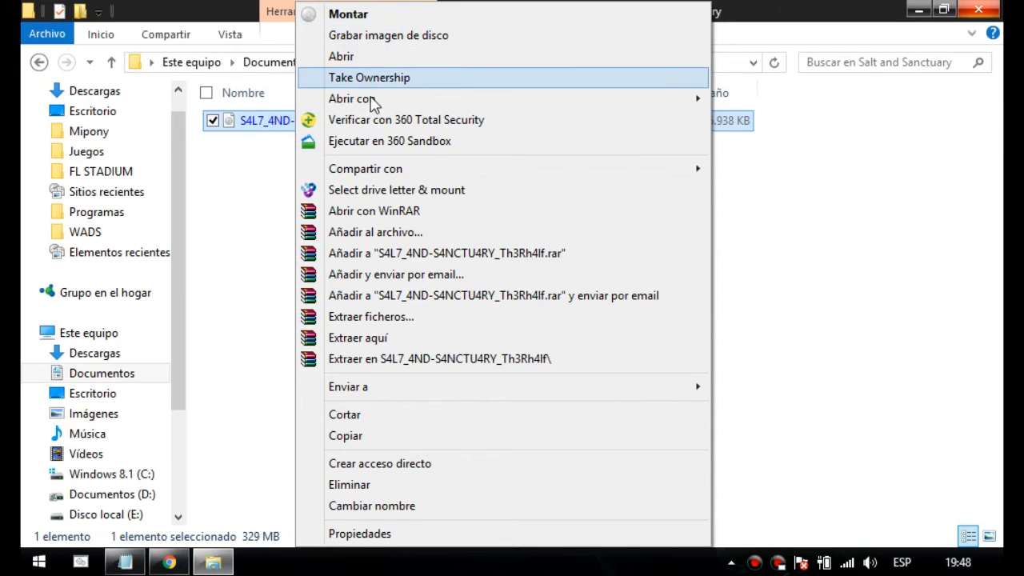
click(396, 190)
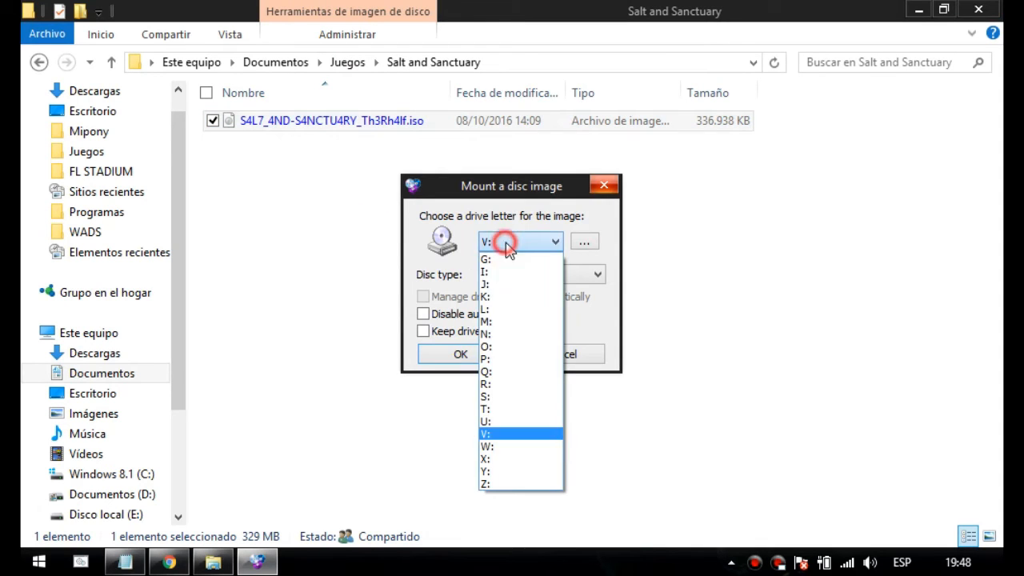
click(485, 258)
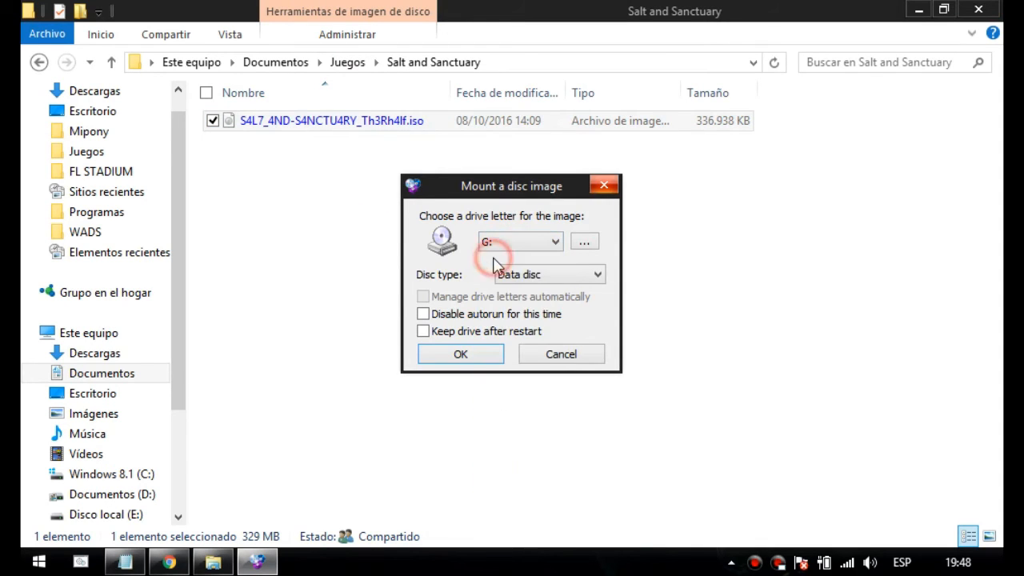
click(460, 353)
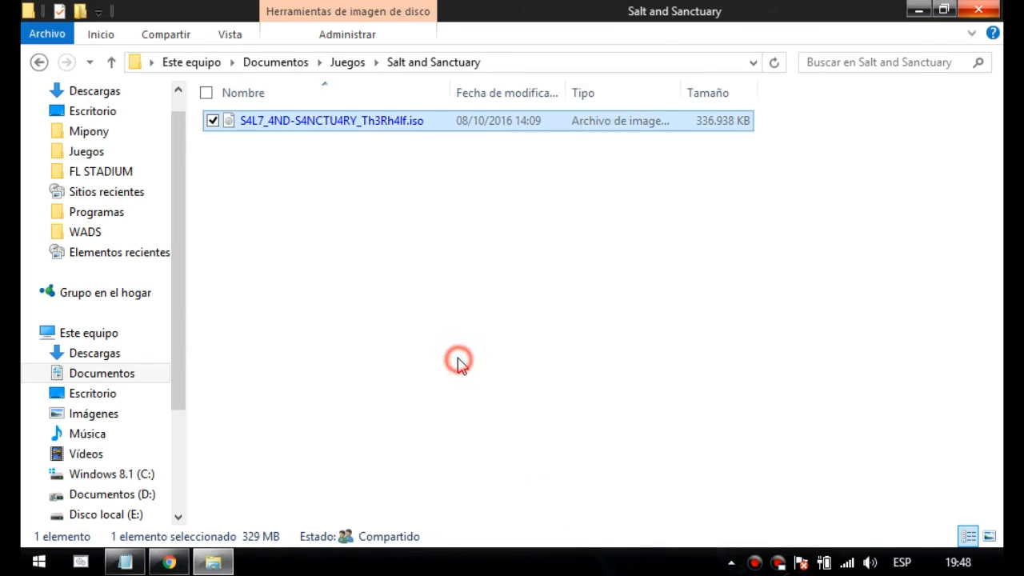
Step: Eject Unidad de CD (G:) from Este equipo, then right-click the desktop
scroll(down, 3)
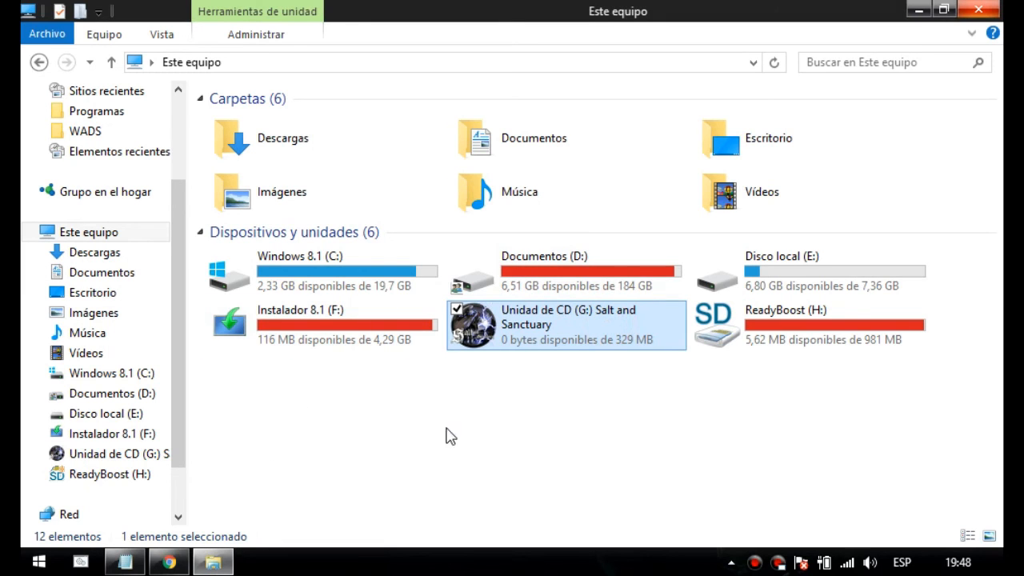
right_click(472, 324)
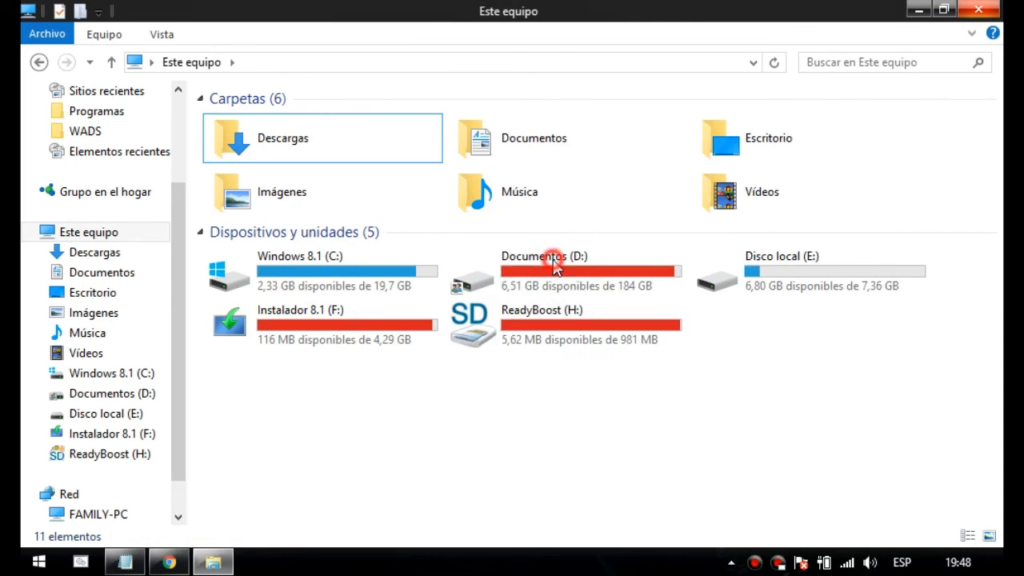
right_click(617, 268)
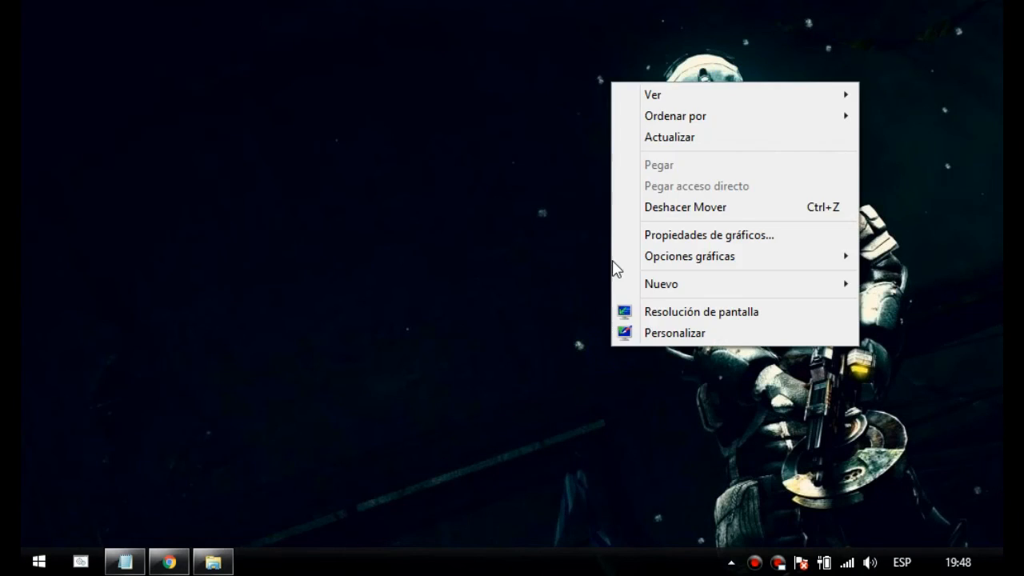